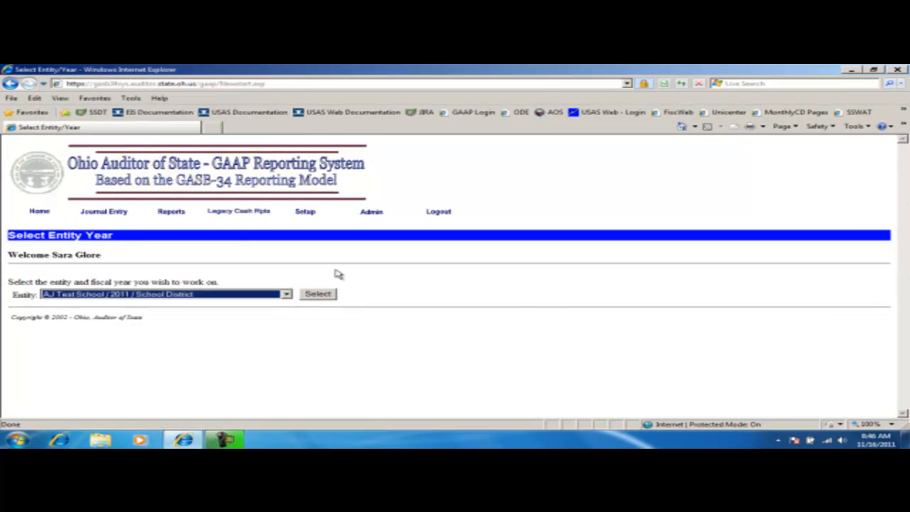
# - Select the AJ Test School 2011 School District entity to reach the GAAP Main Menu
pyautogui.click(317, 293)
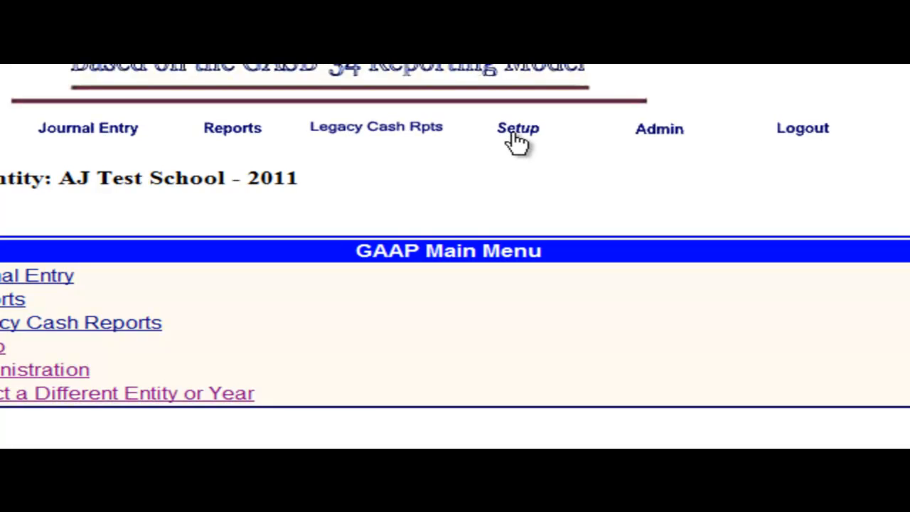
# - Go to Setup and choose Open New Fiscal Year from the GAAP Setup list
pyautogui.click(517, 128)
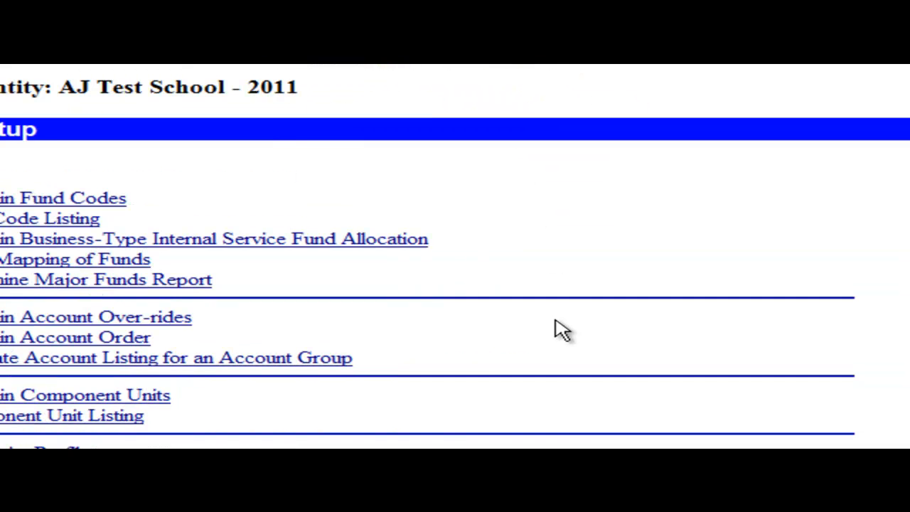
pyautogui.scroll(-3)
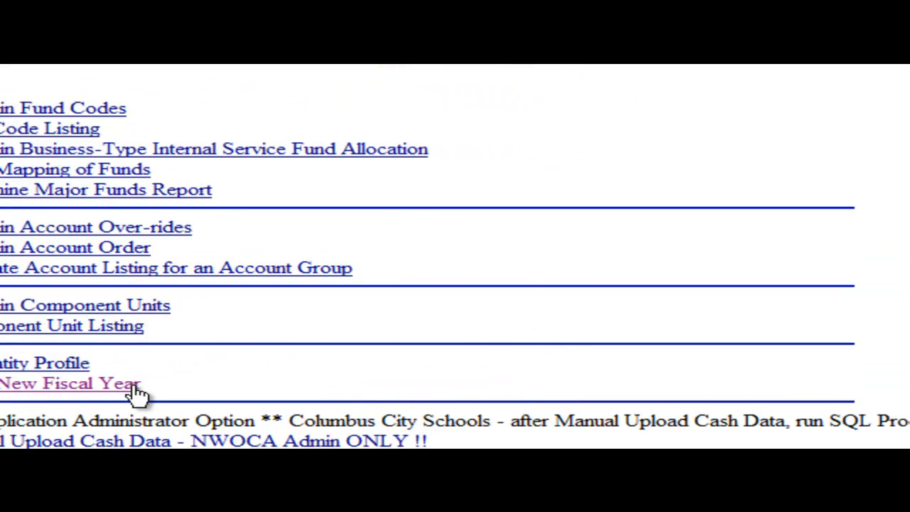
pyautogui.click(70, 383)
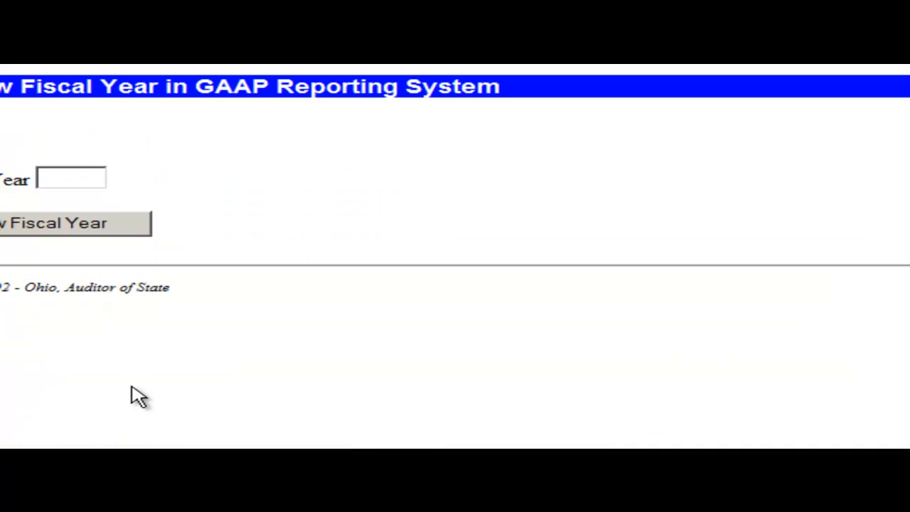
# - Enter 2012 in the Fiscal Year field
pyautogui.click(70, 177)
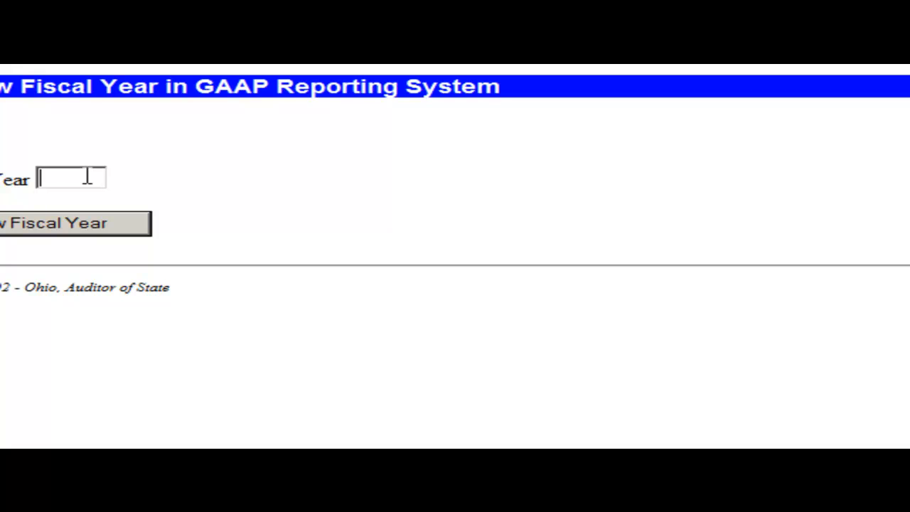
pyautogui.write('2012')
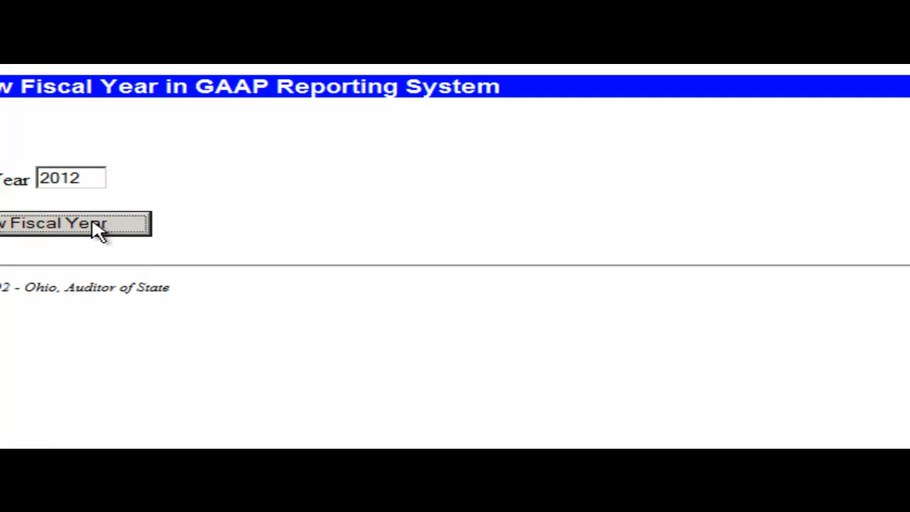
# - Open fiscal year 2012, review the processed and added counts, and return to GAAP Setup
pyautogui.click(74, 222)
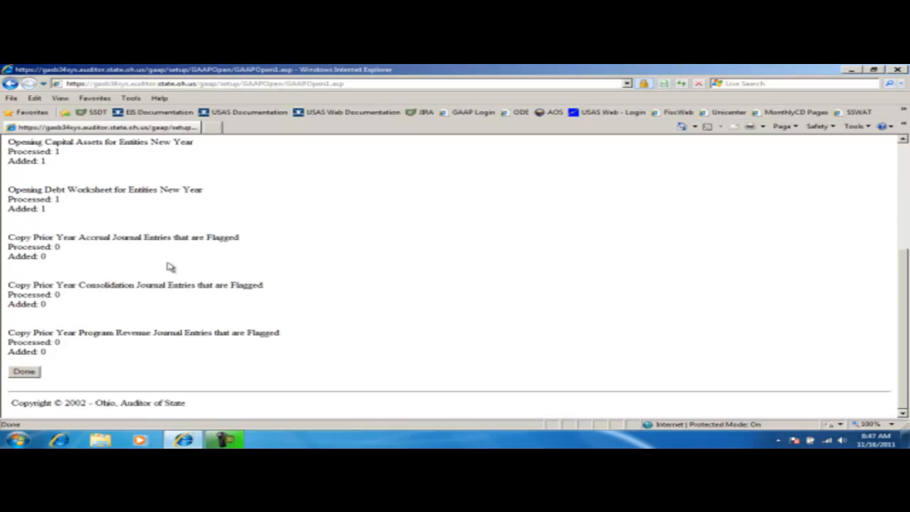
pyautogui.click(23, 371)
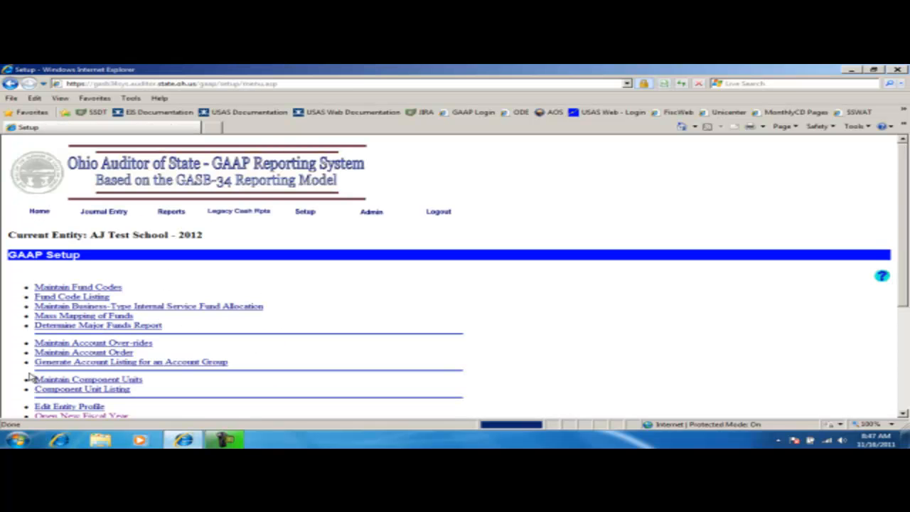
pyautogui.moveTo(299, 276)
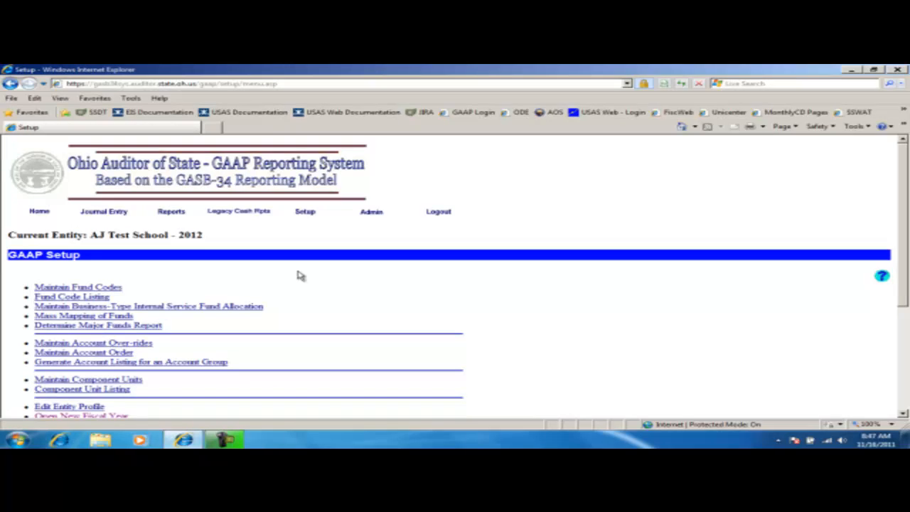